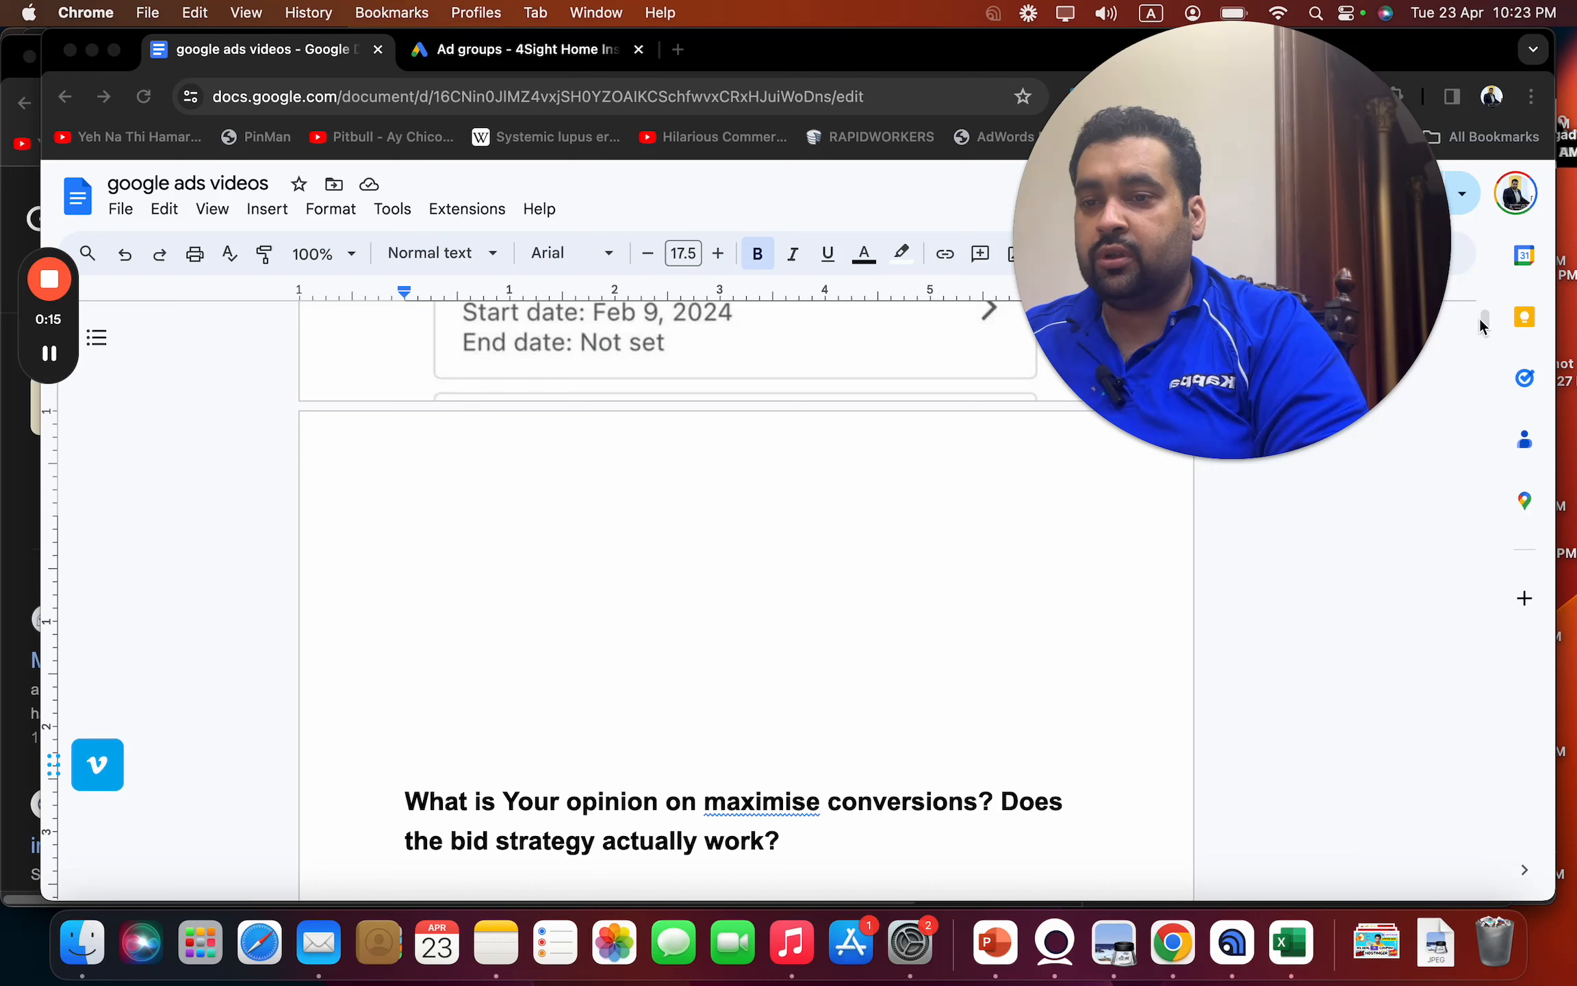
scroll(up, 3)
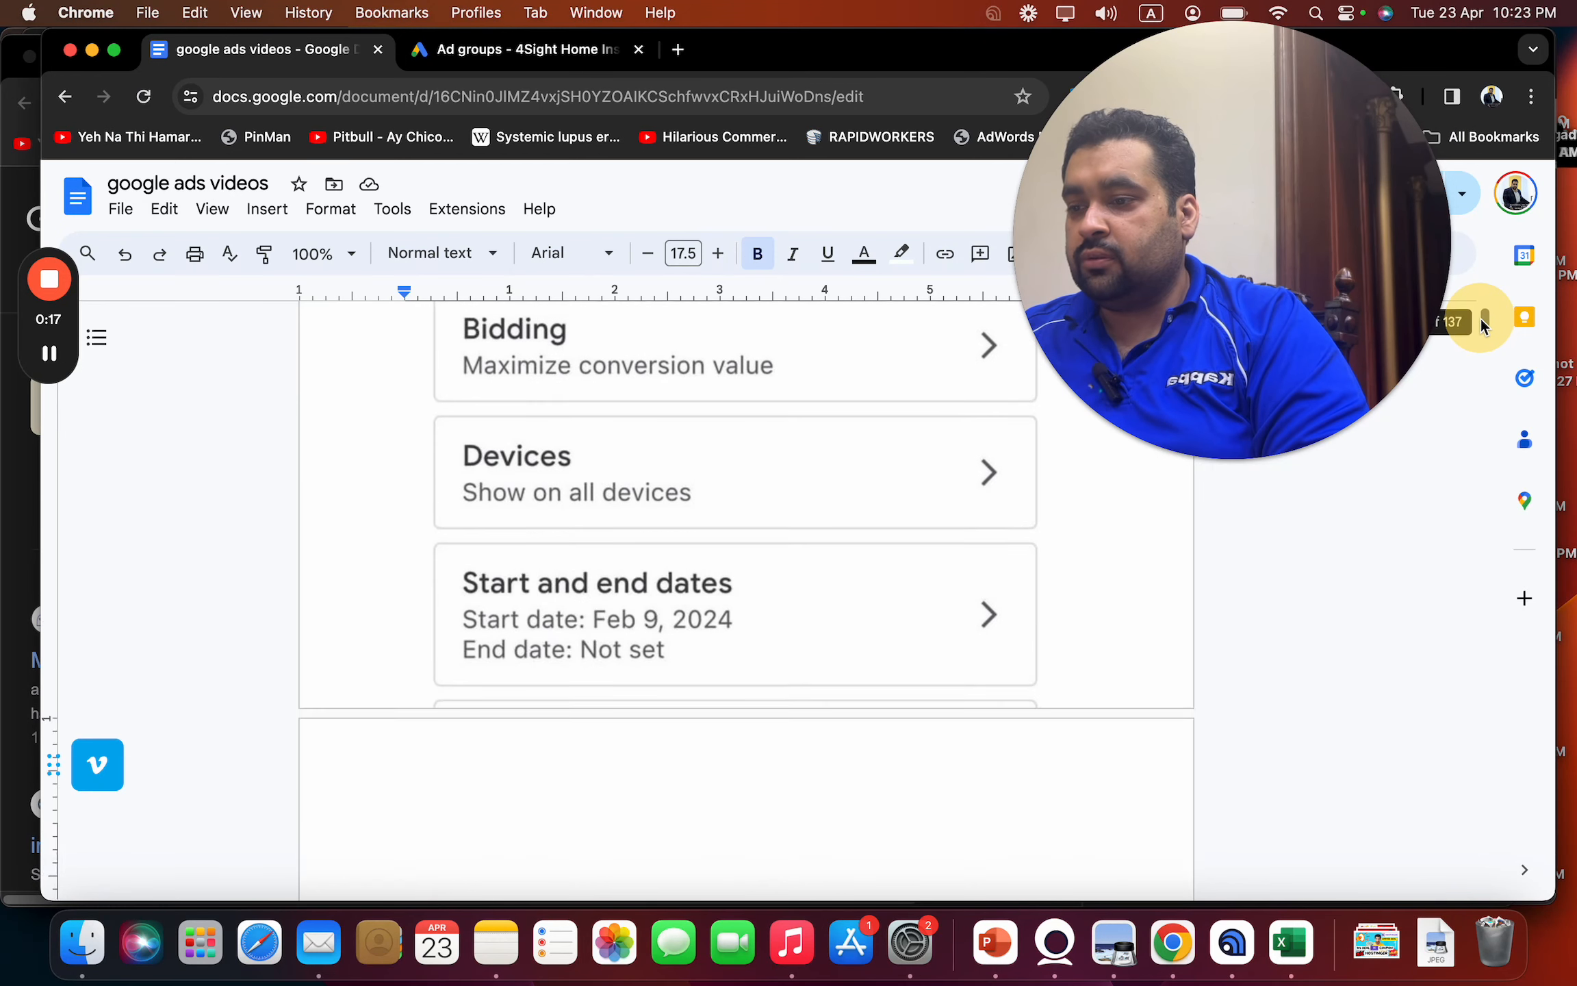
scroll(up, 3)
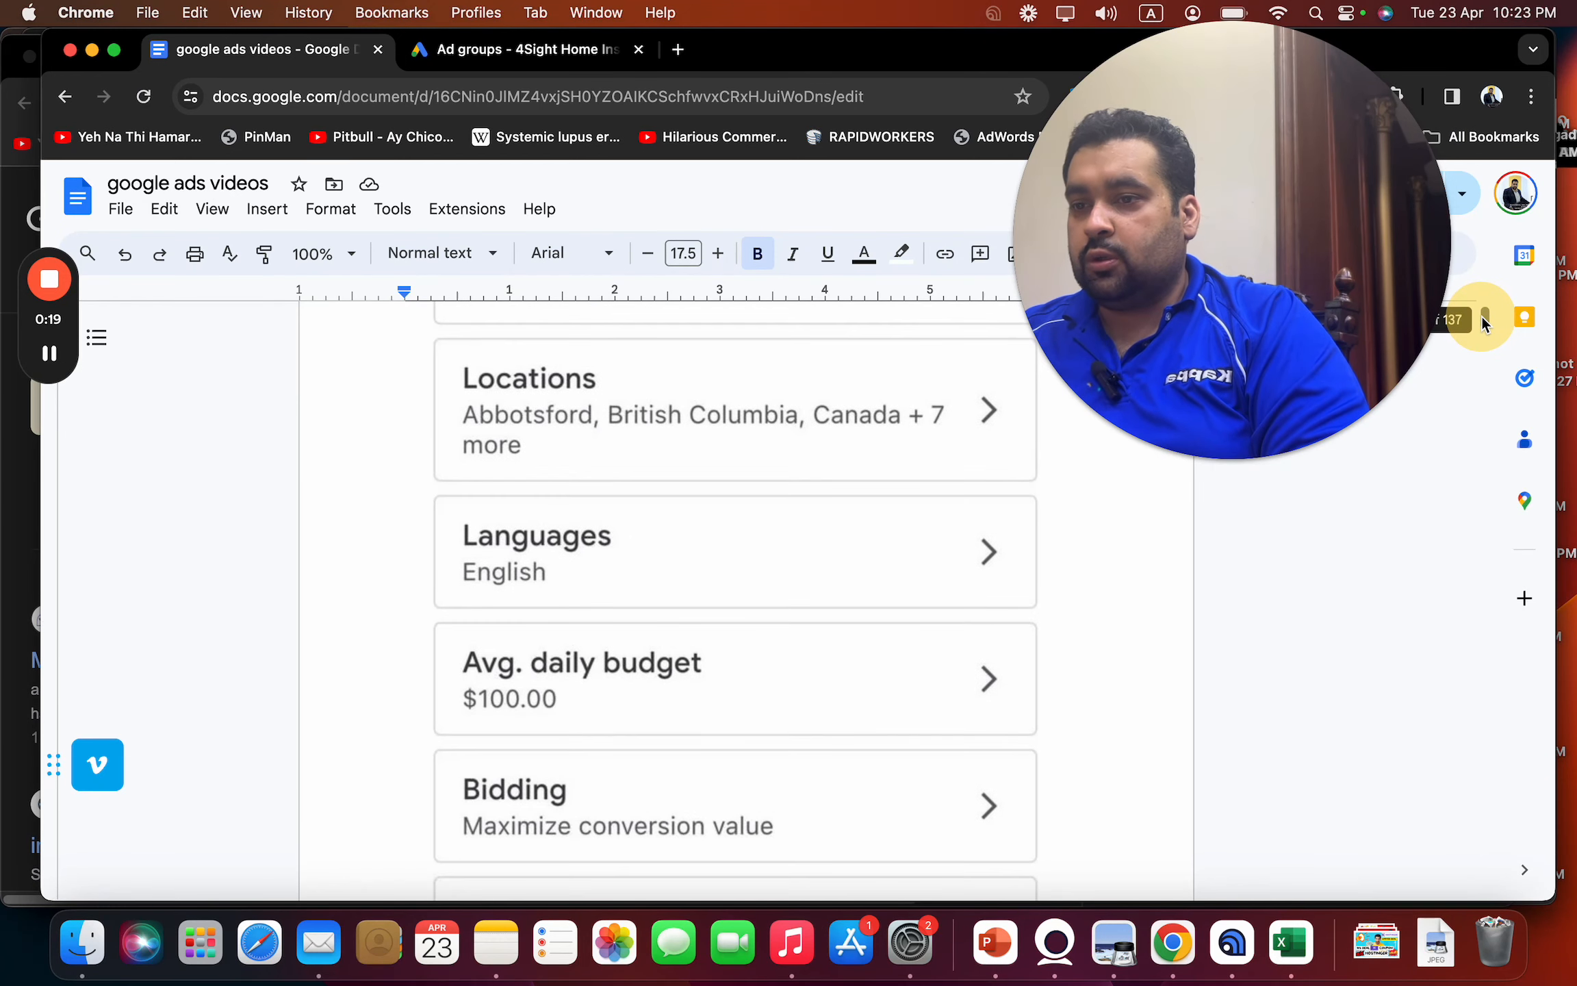
scroll(up, 3)
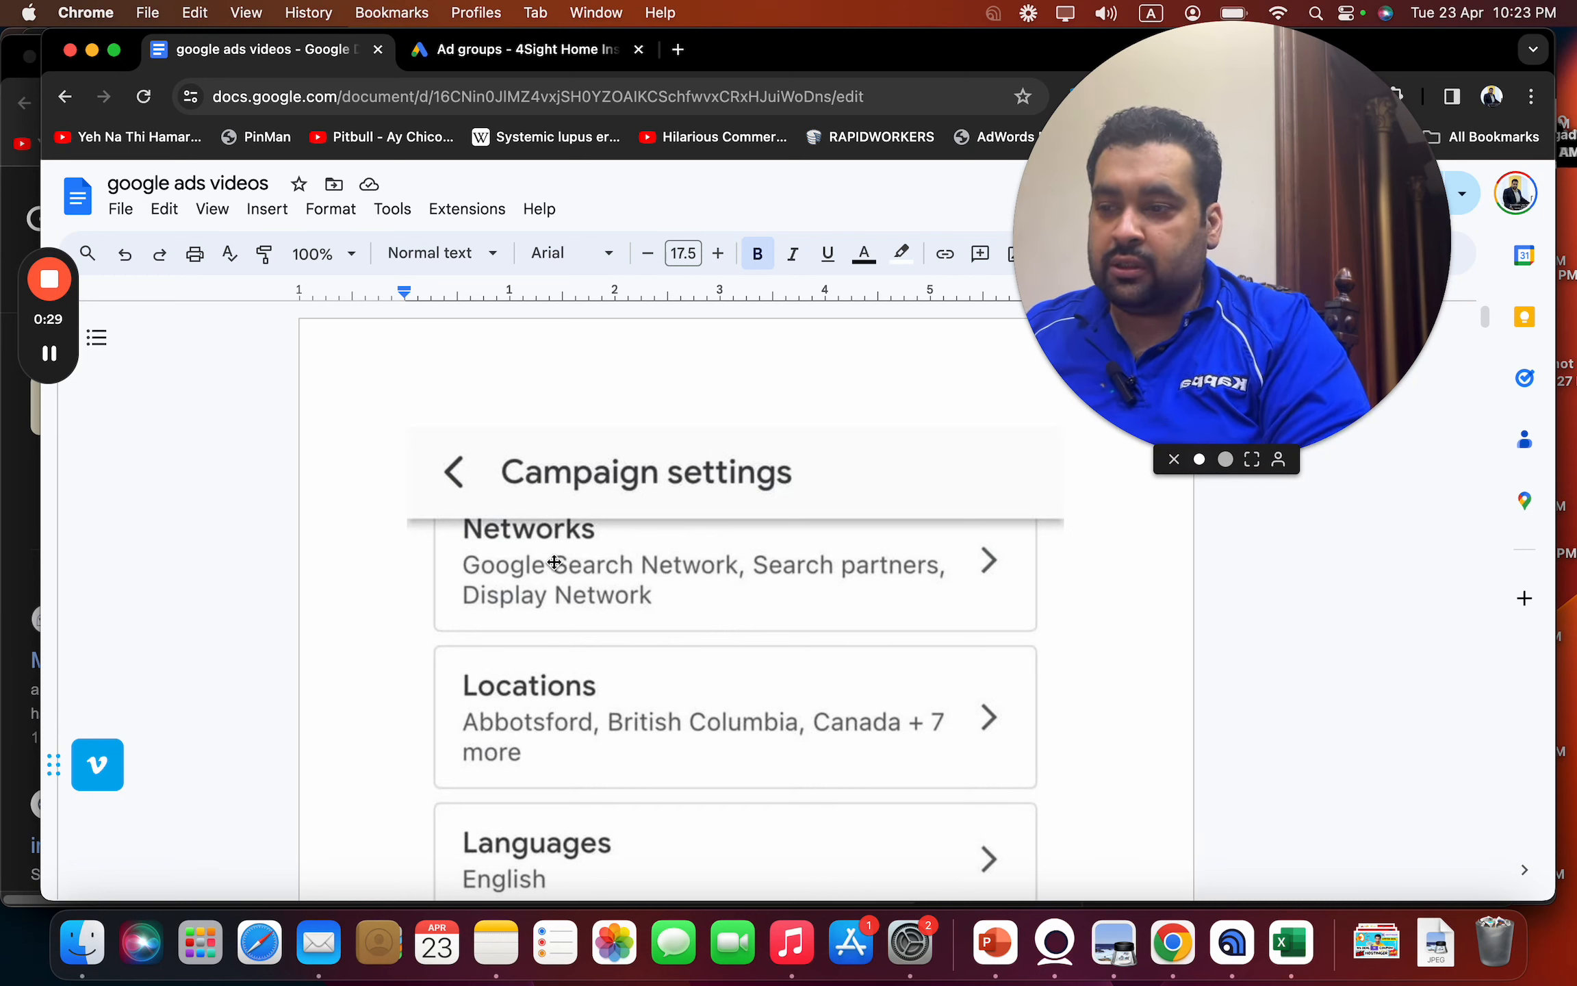
mouse_move(828, 575)
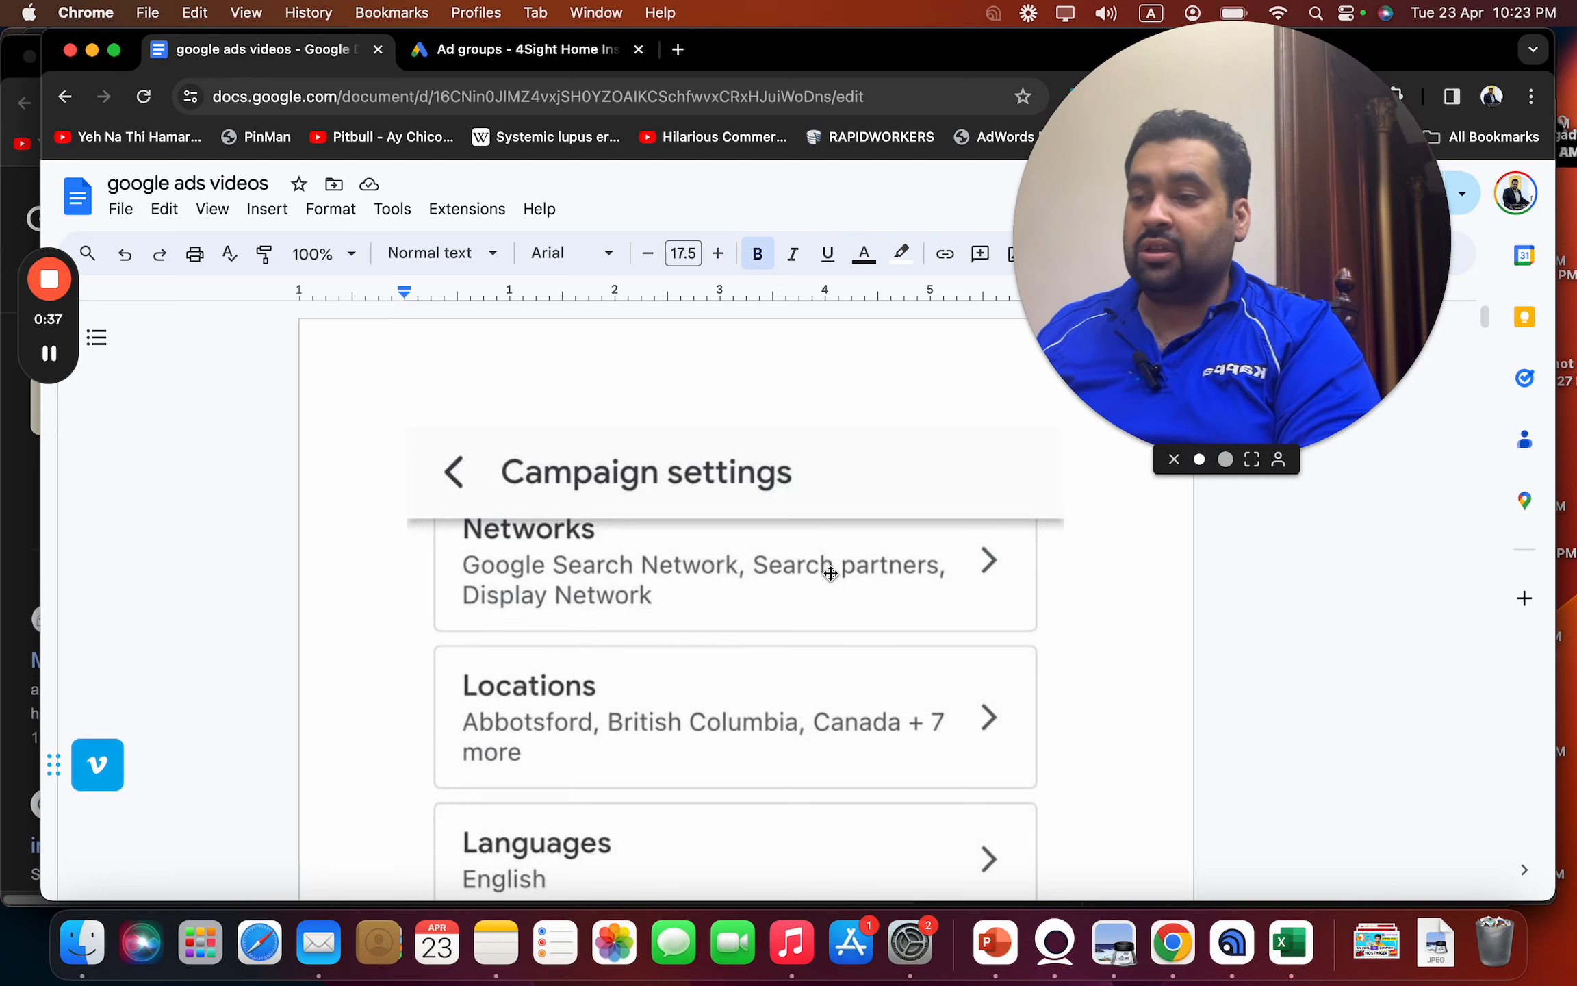
mouse_move(1264, 483)
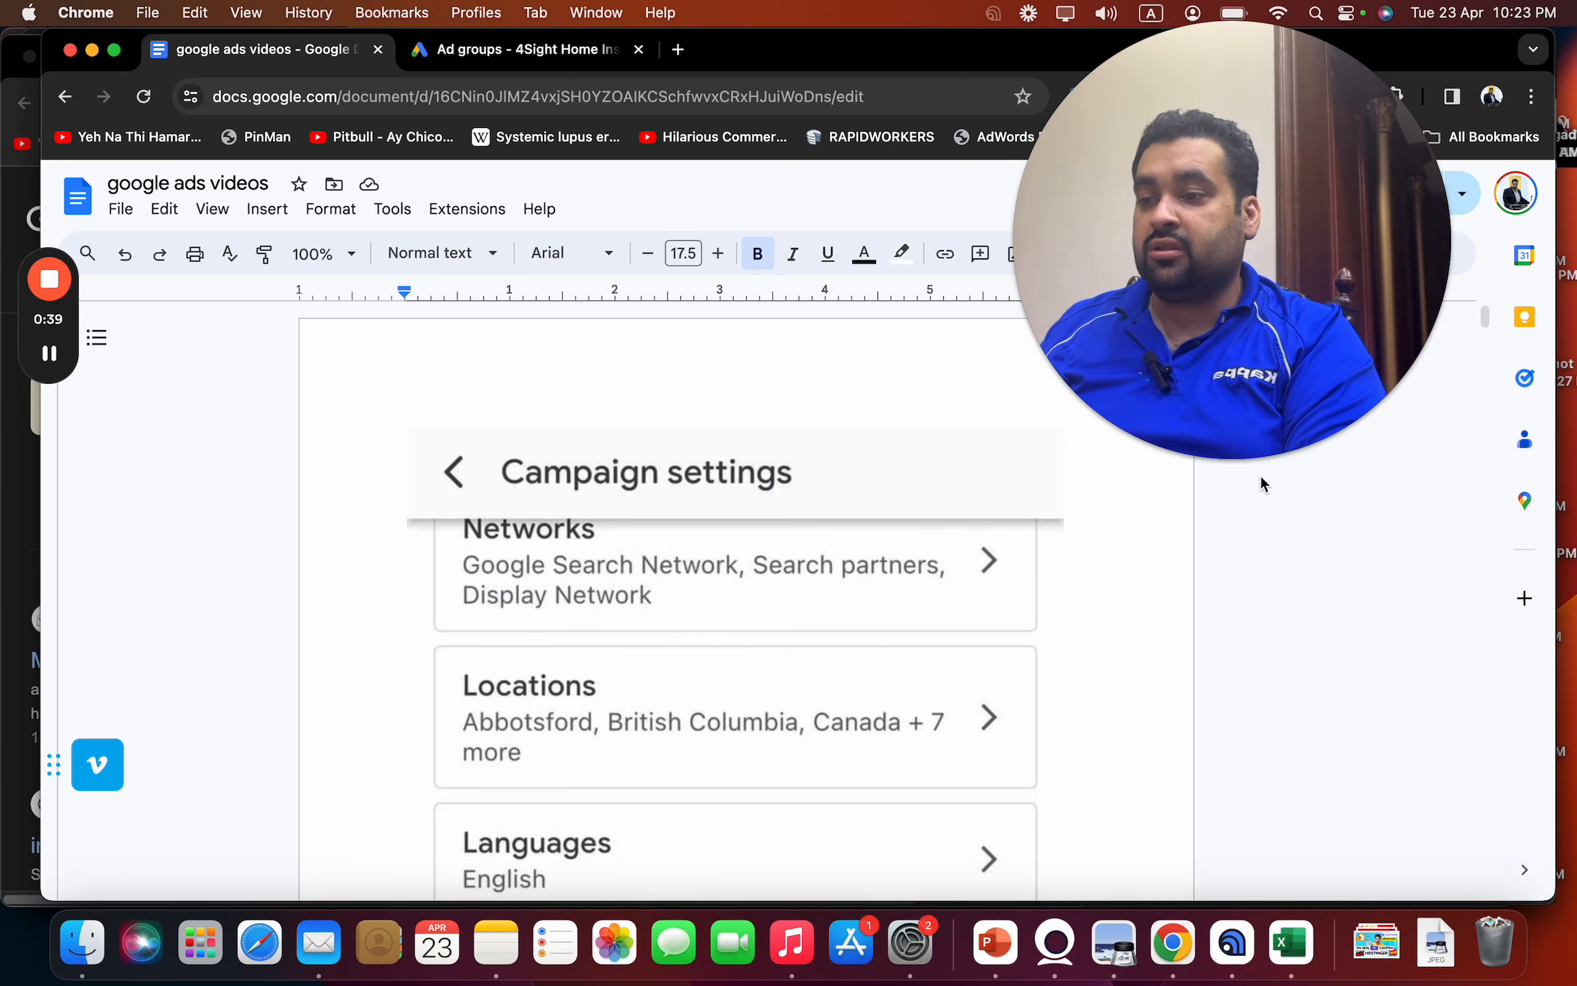
mouse_move(1281, 483)
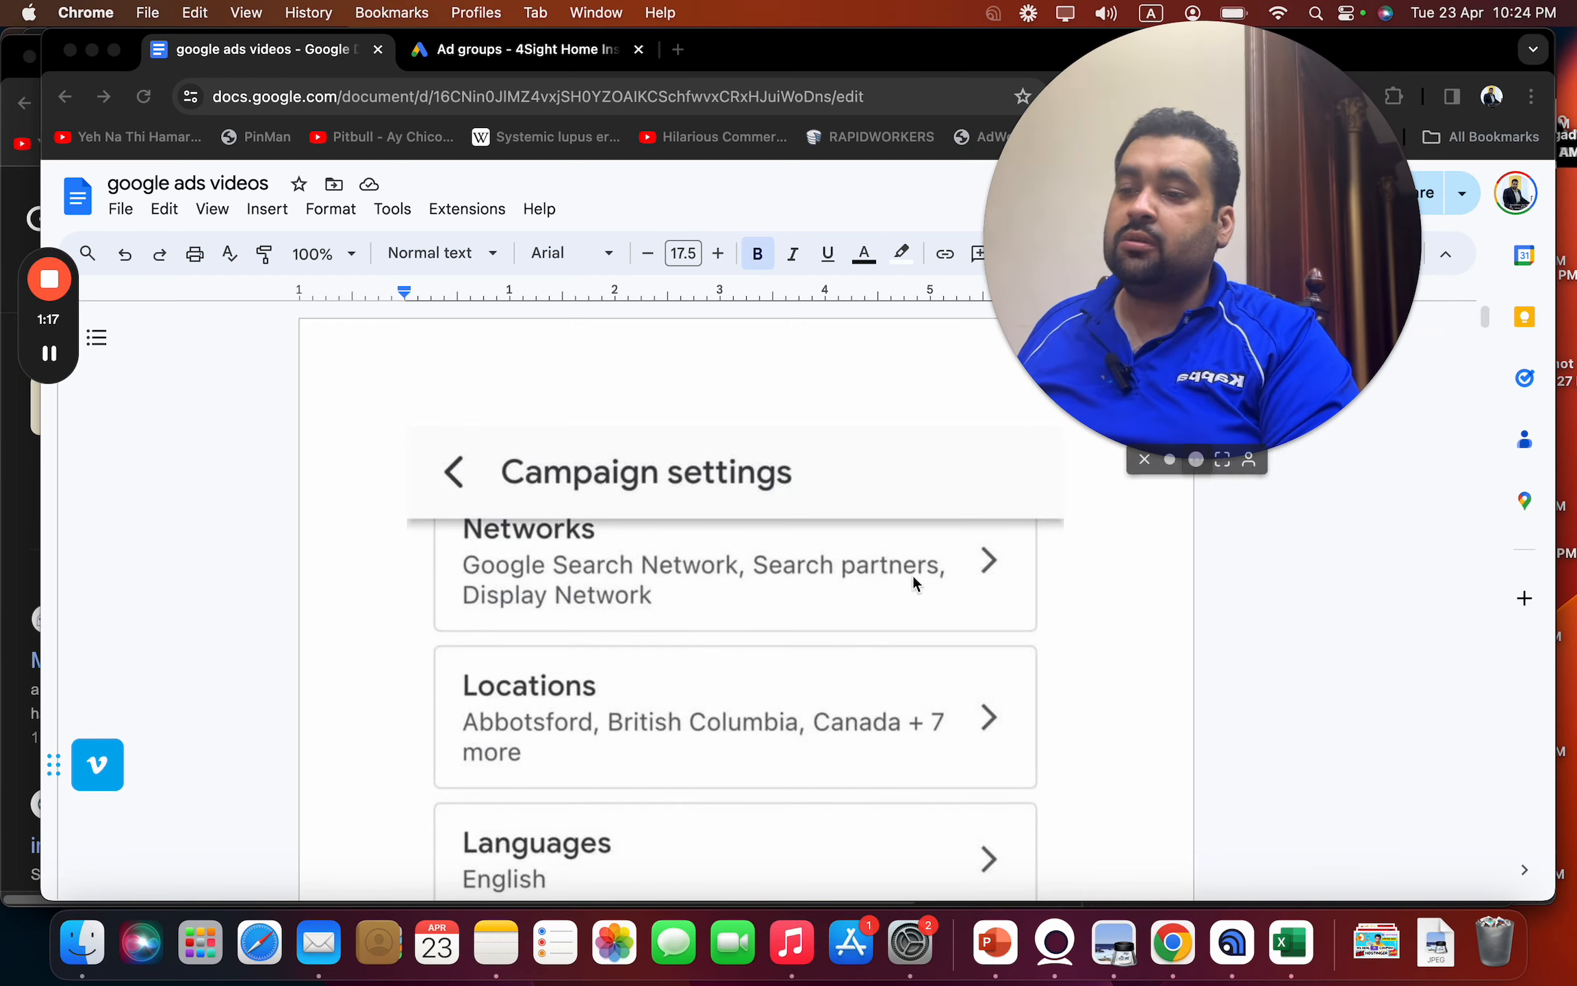
mouse_move(1436, 334)
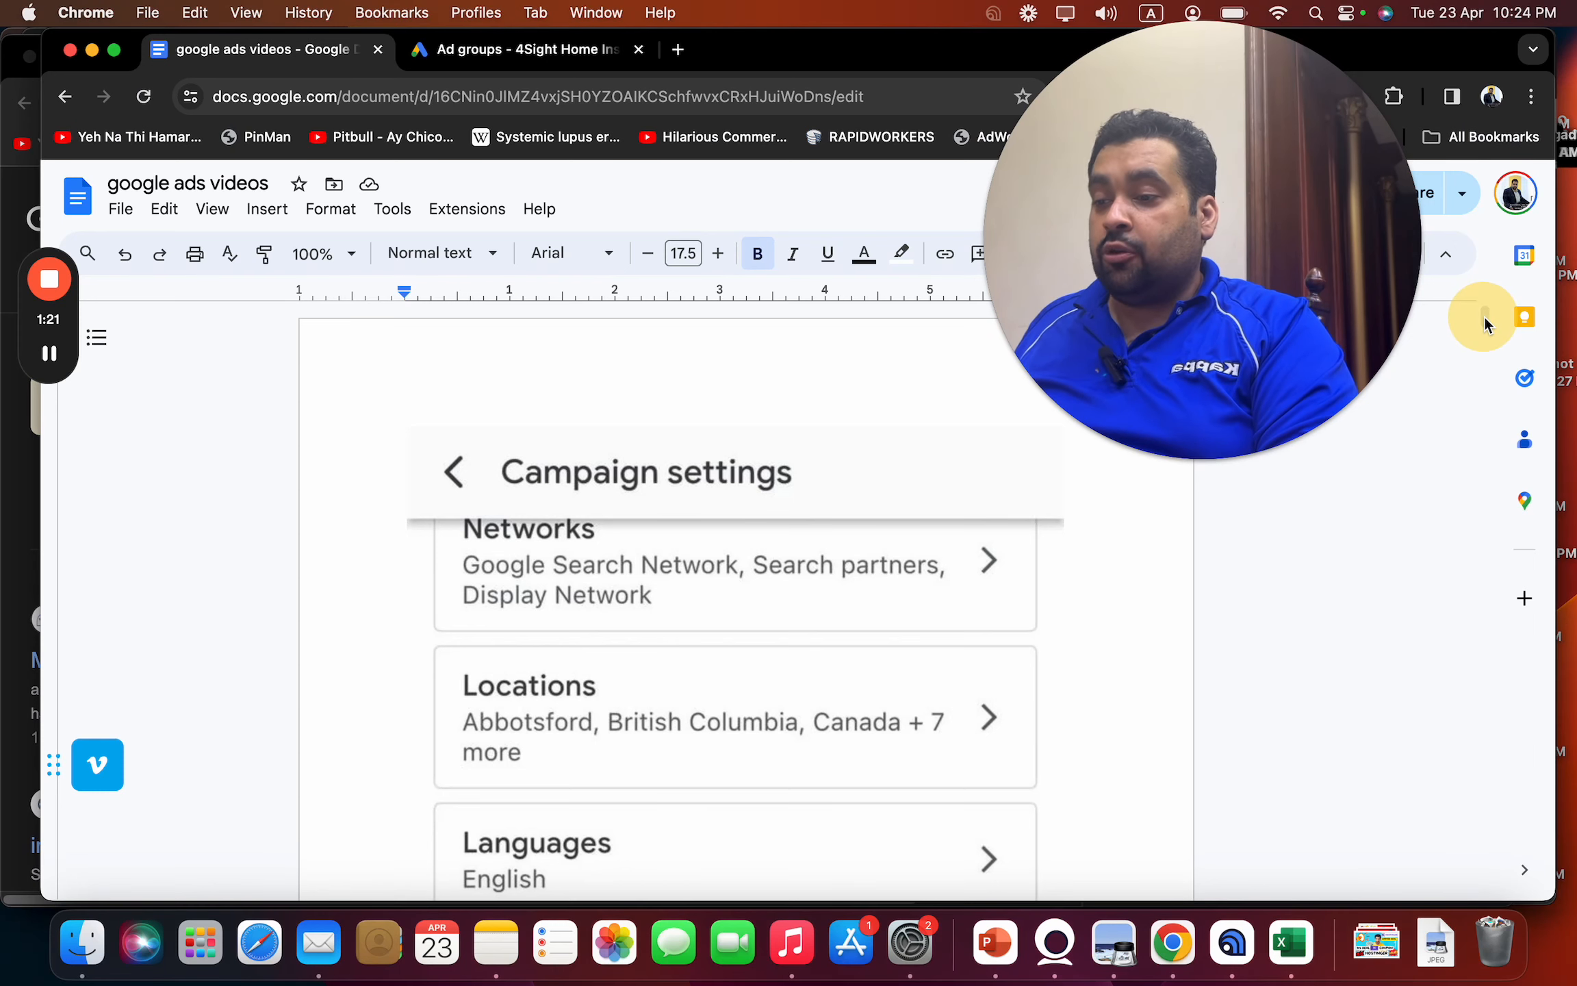
mouse_move(1486, 316)
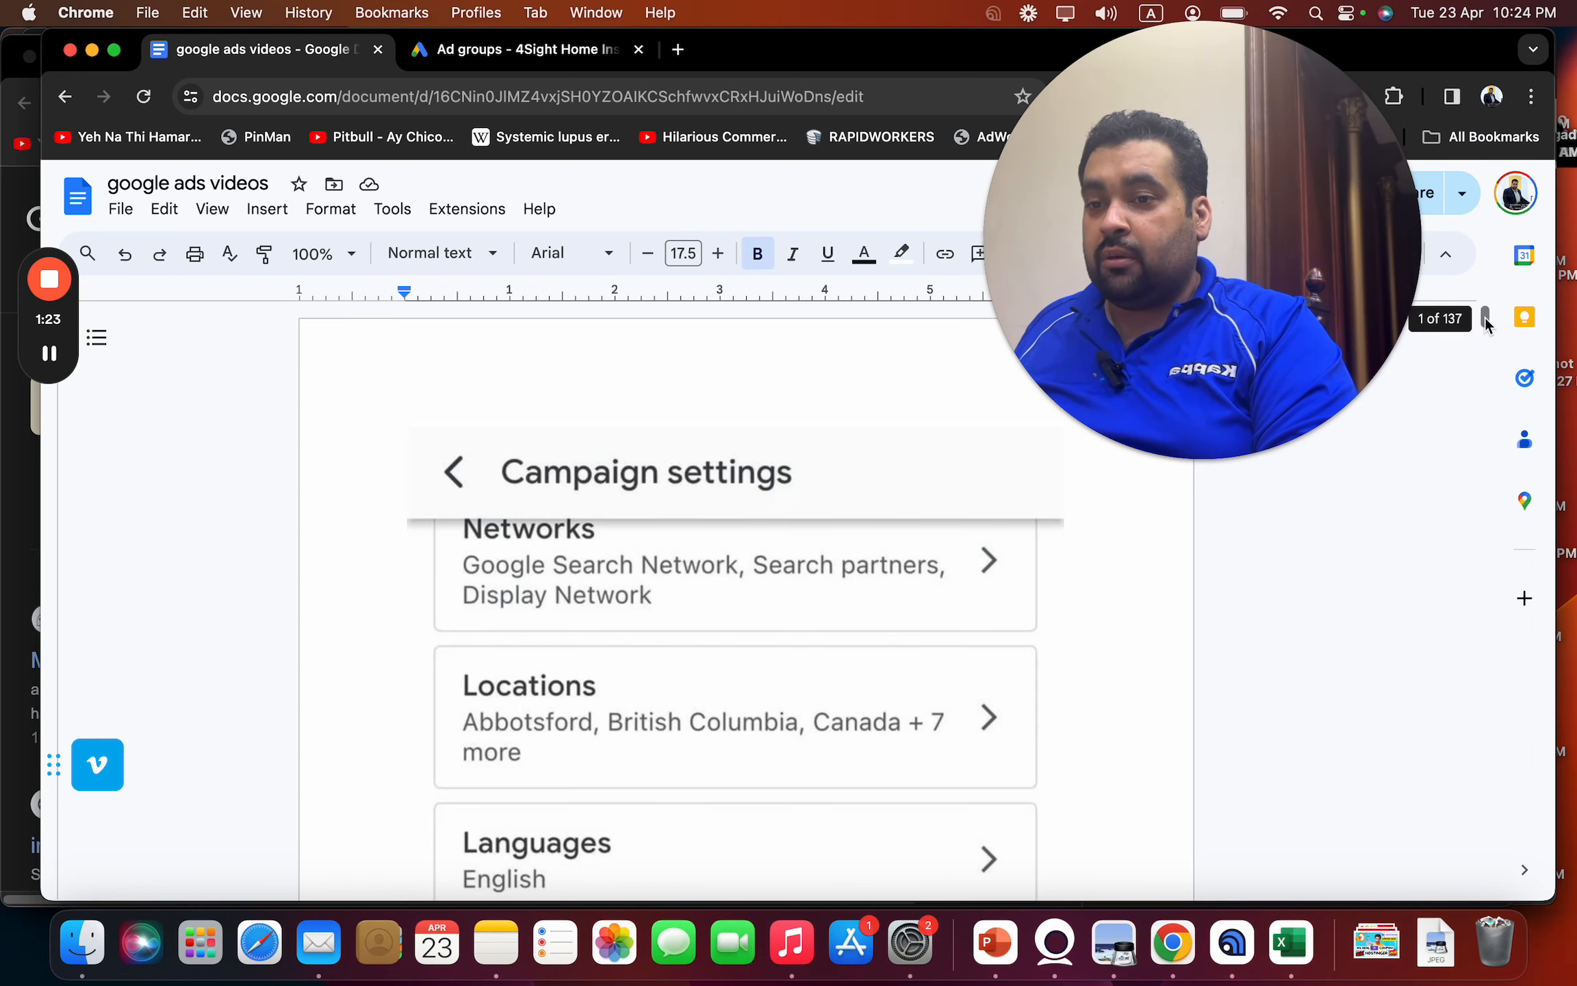
scroll(down, 3)
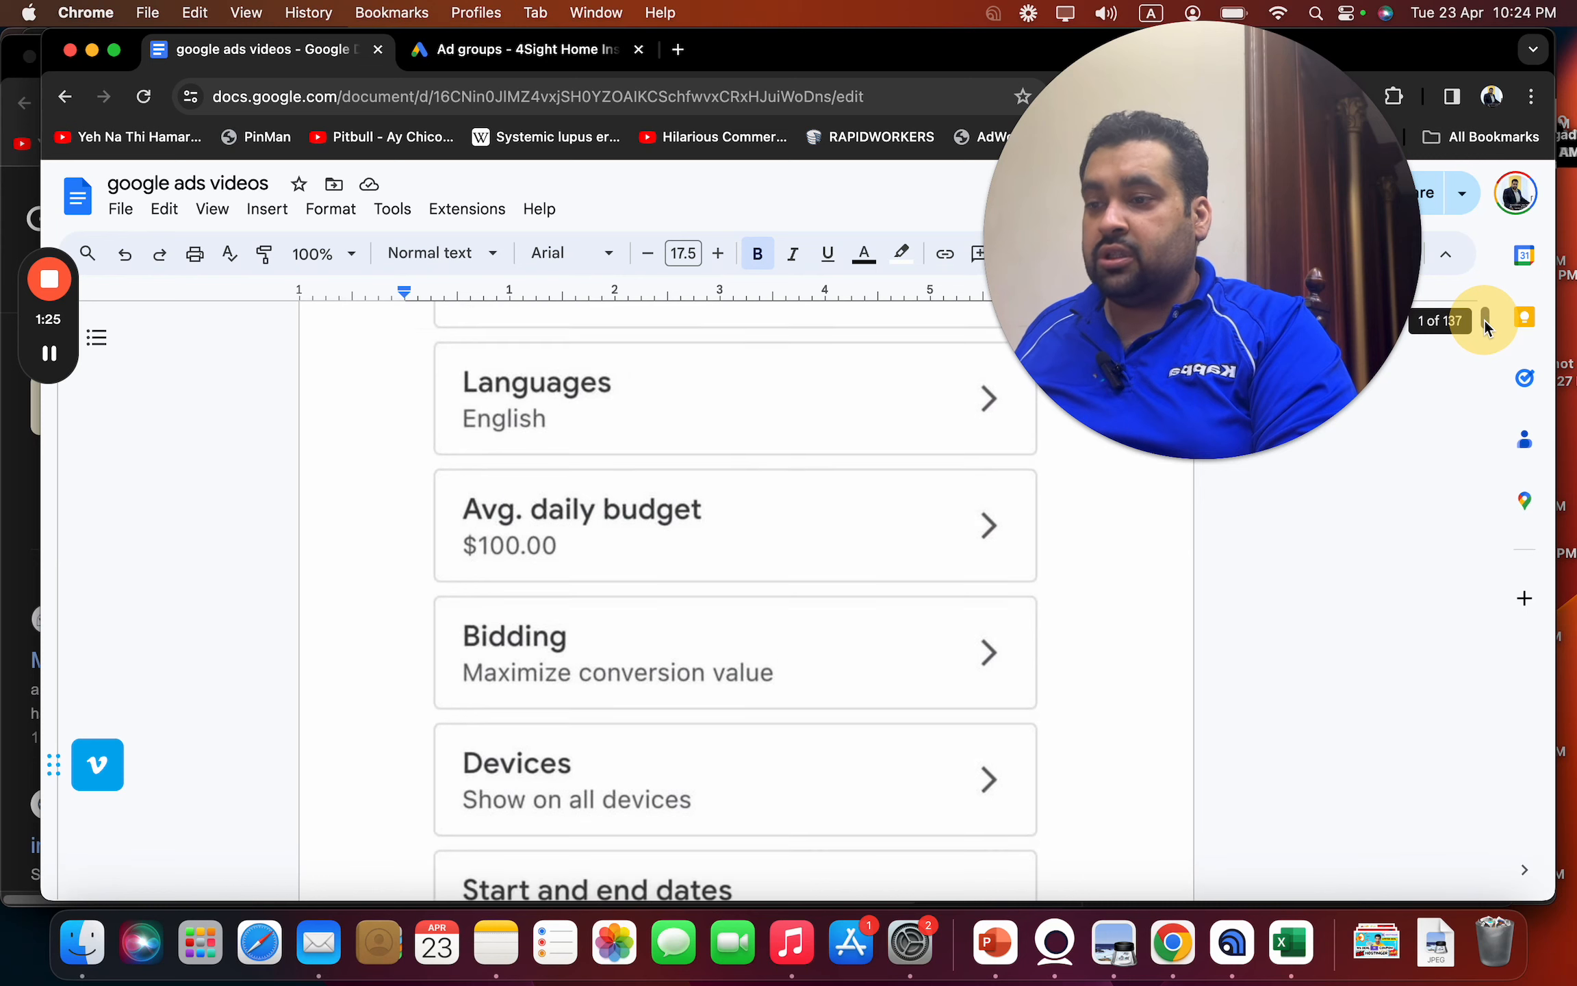
mouse_move(1524, 319)
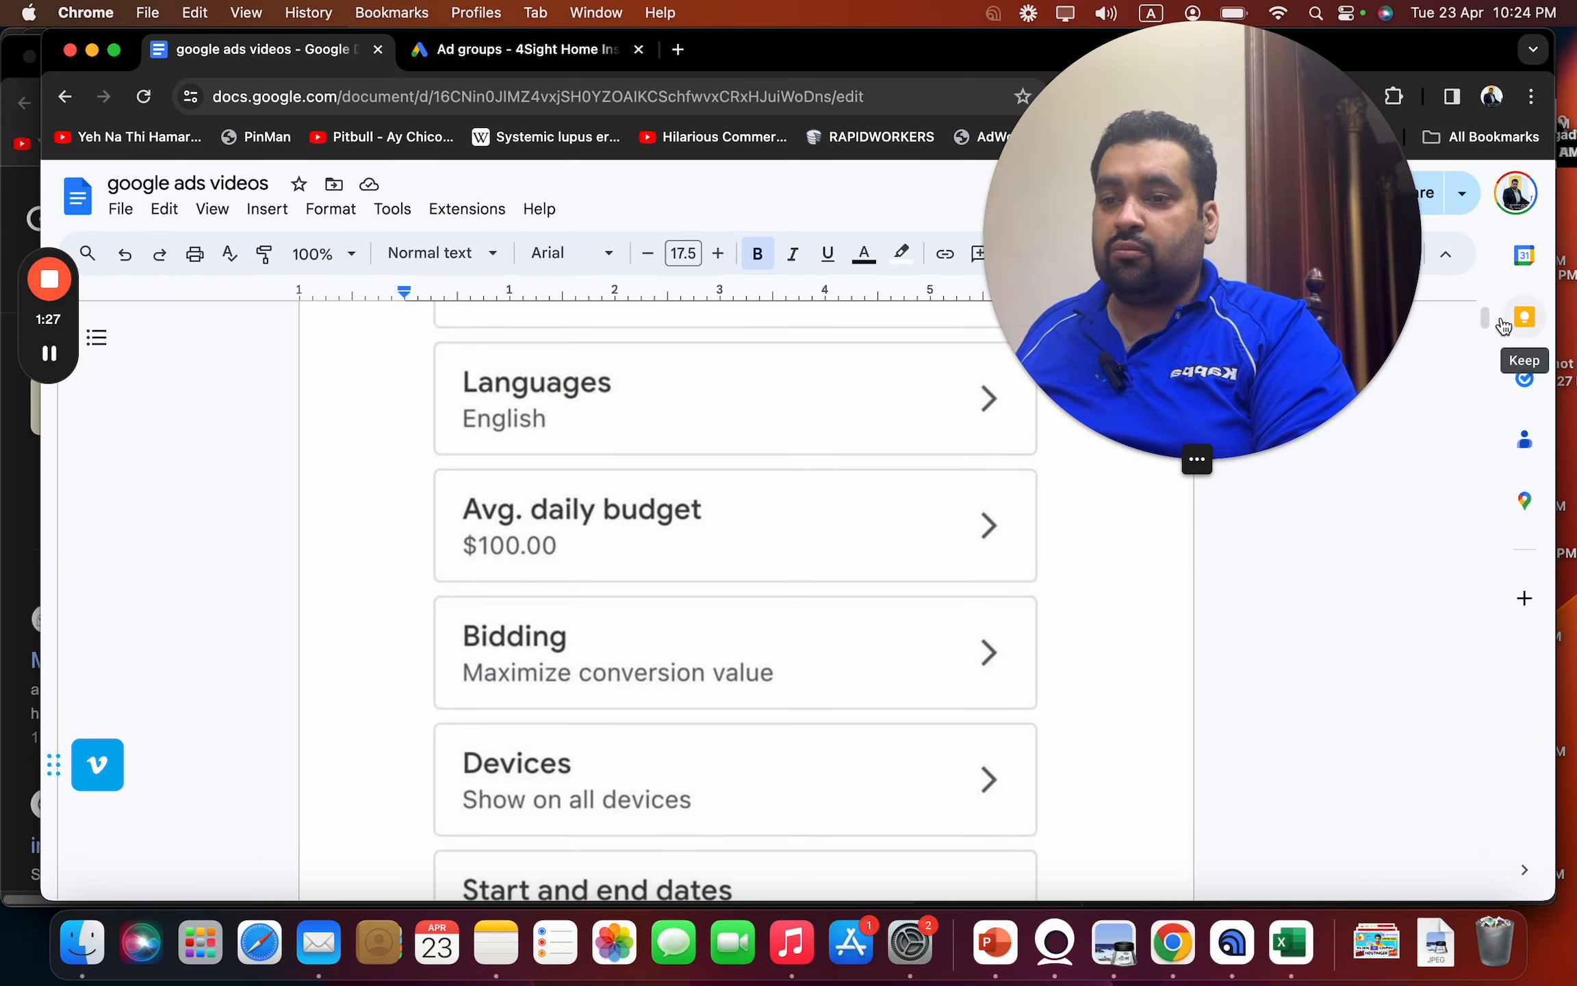
scroll(down, 3)
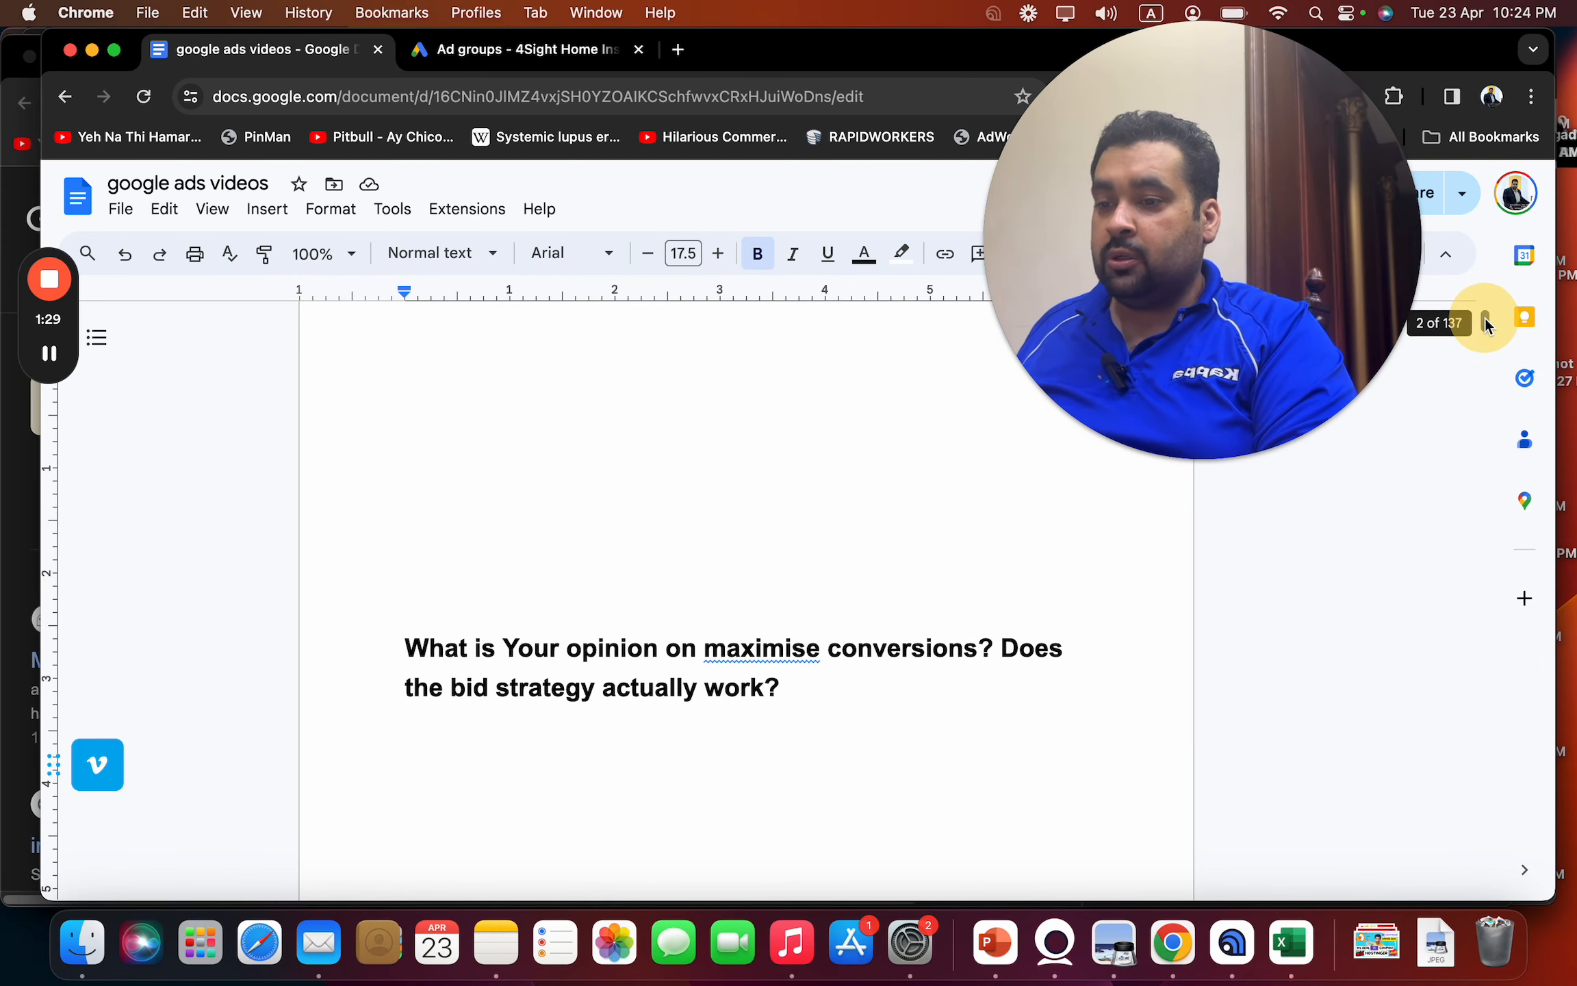